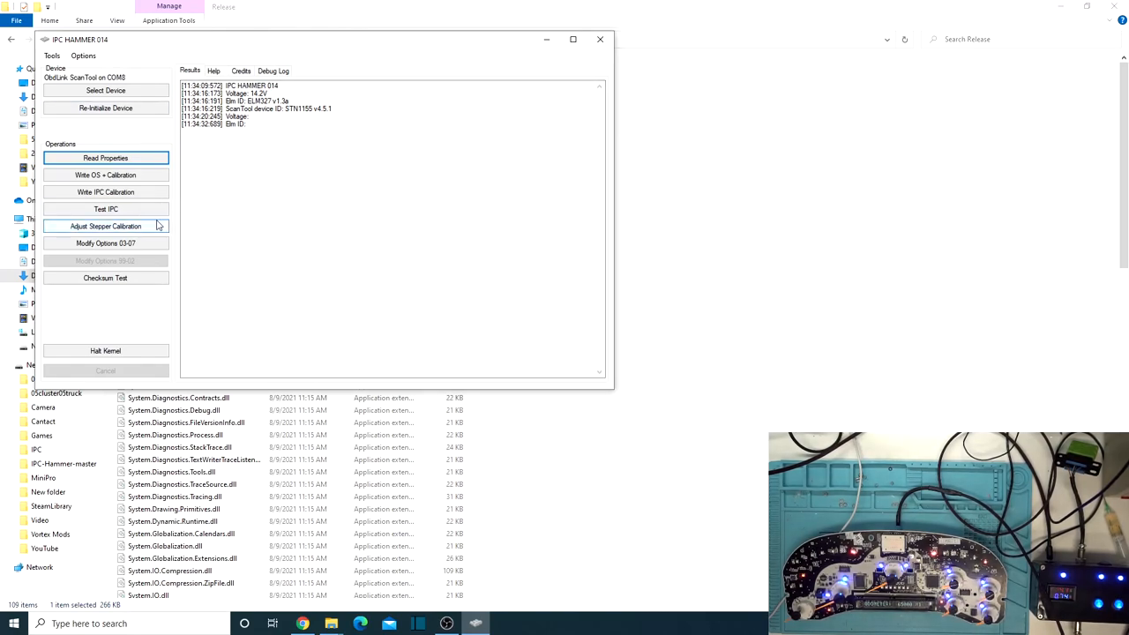
Run the Test IPC sweep, then restart IPC Hammer to reconnect to the ScanTool on COM8.
{"action": "left_click", "coordinate": [105, 209]}
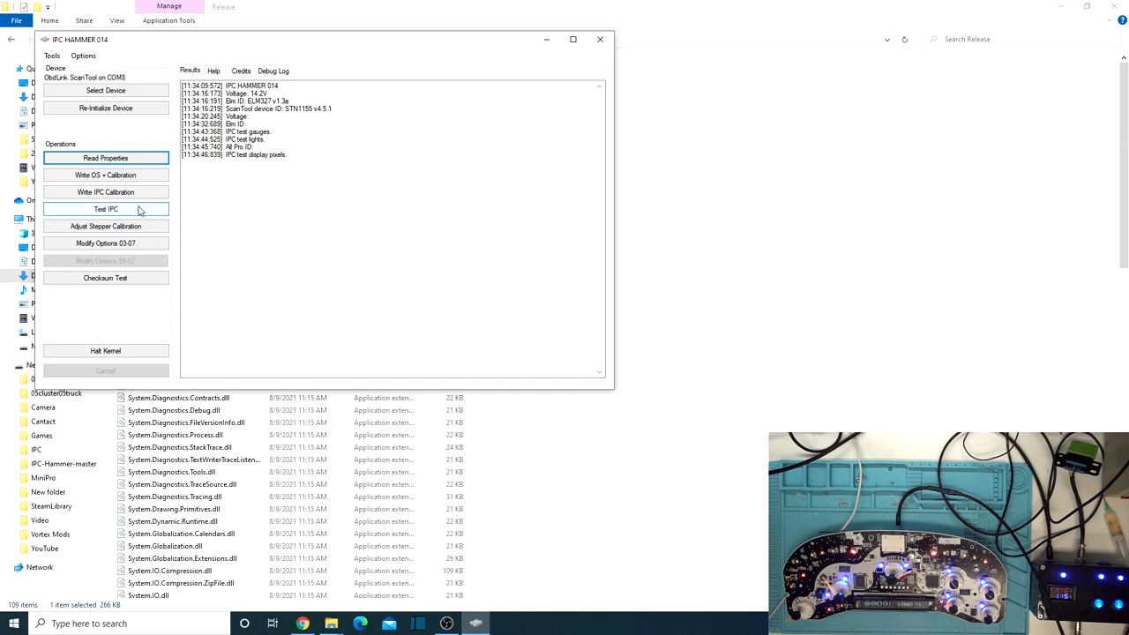
{"action": "mouse_move", "coordinate": [105, 193]}
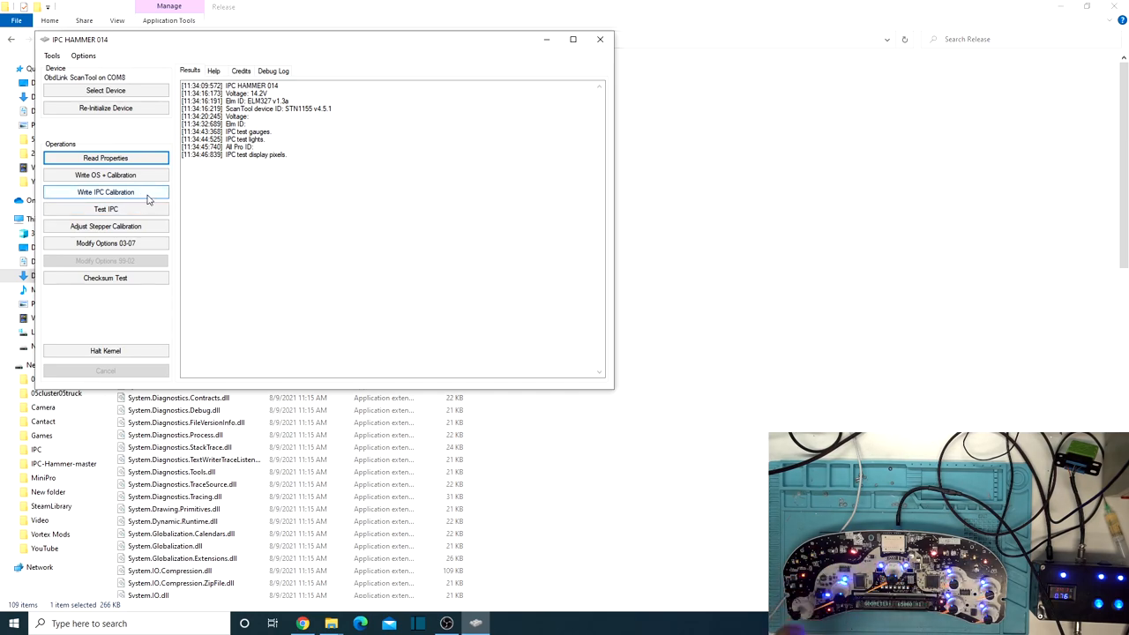
{"action": "left_click", "coordinate": [105, 192]}
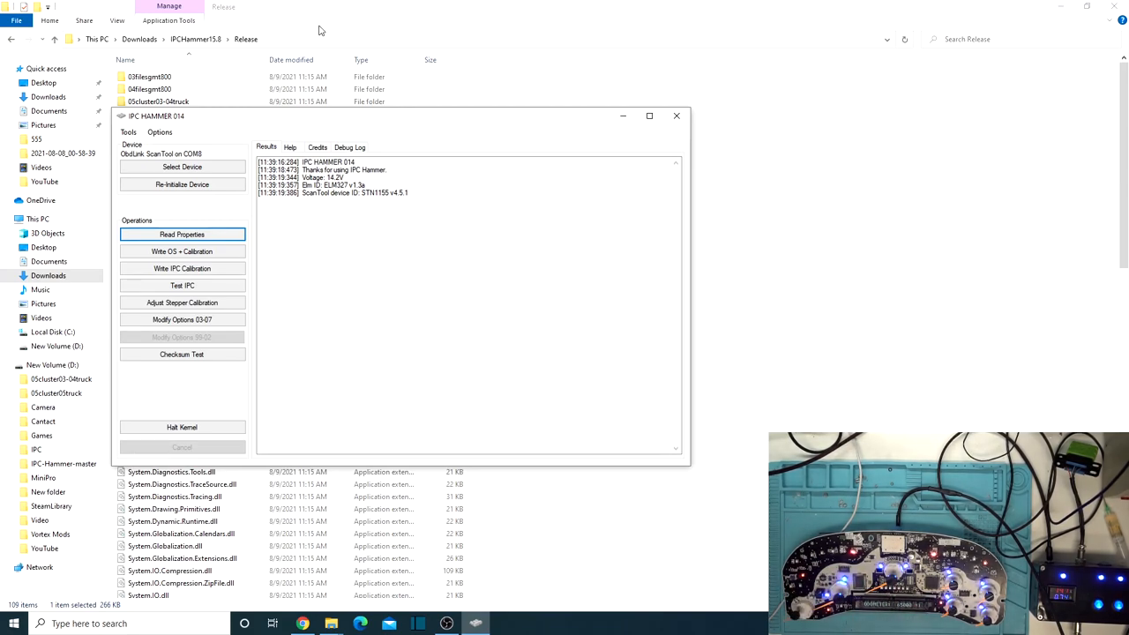
Enter 850000 in Tools > Mileage Correction and confirm it.
{"action": "left_click", "coordinate": [128, 133]}
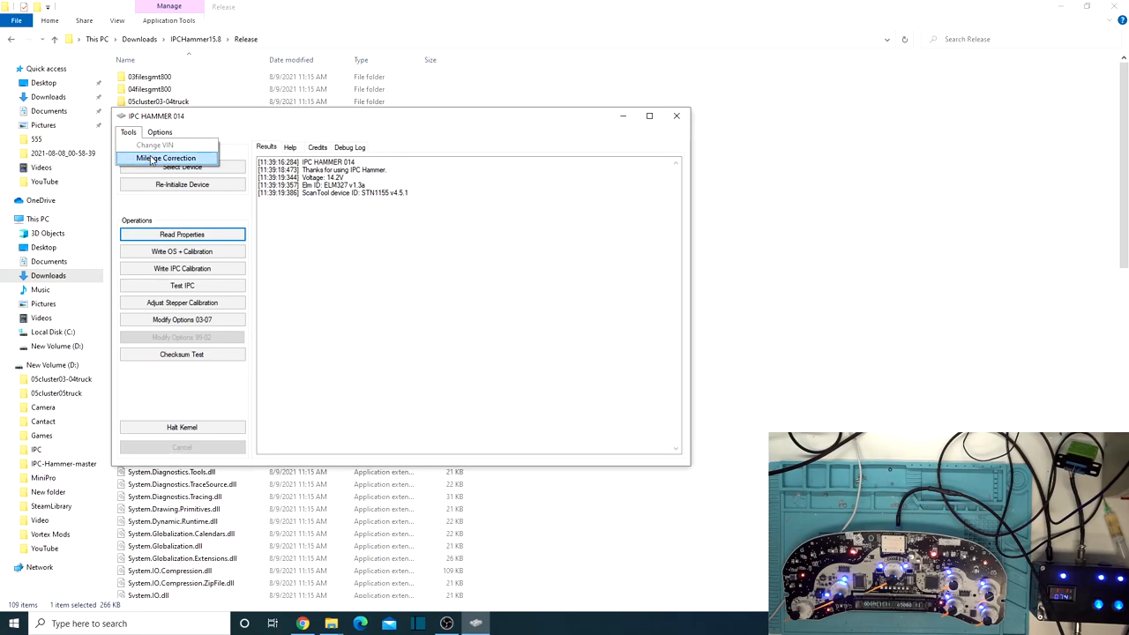
{"action": "left_click", "coordinate": [165, 158]}
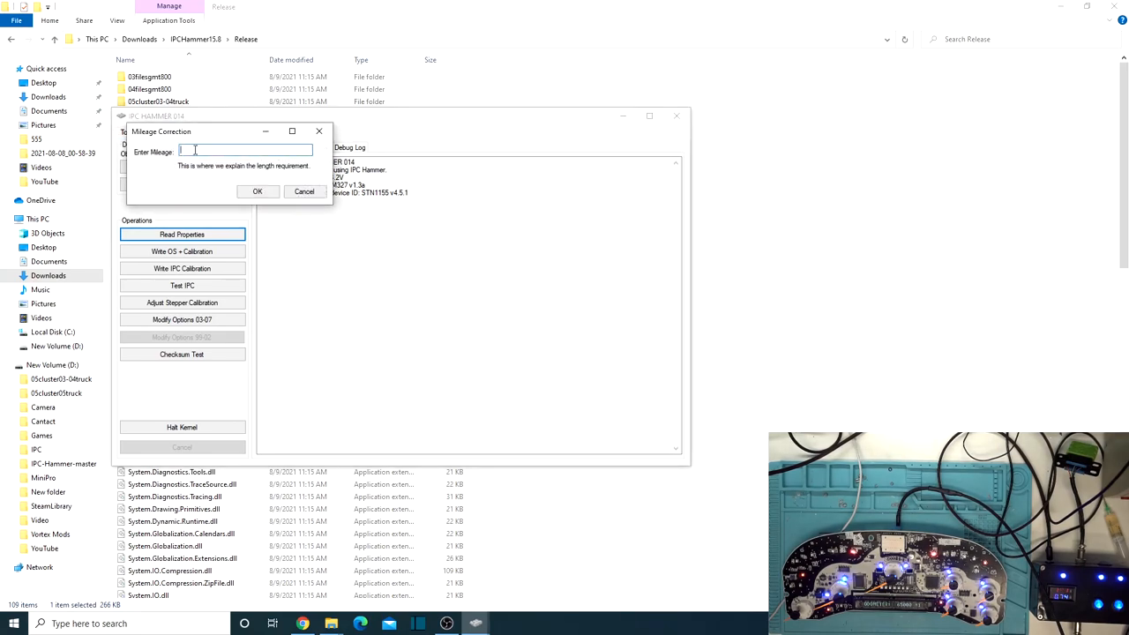
{"action": "type", "text": "80"}
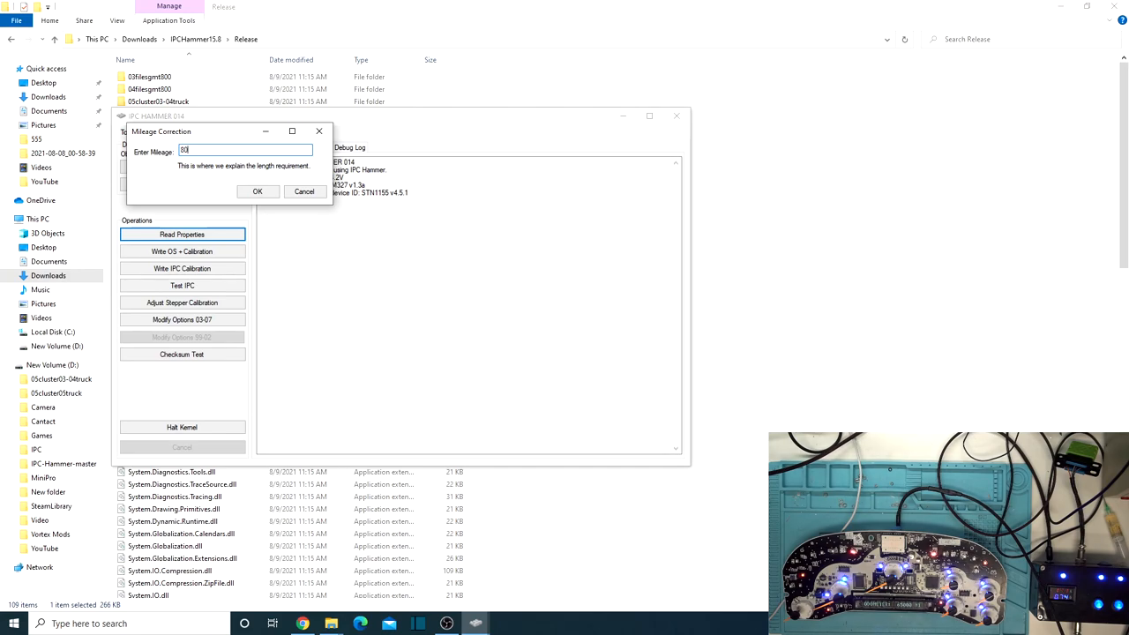
{"action": "type", "text": "850000"}
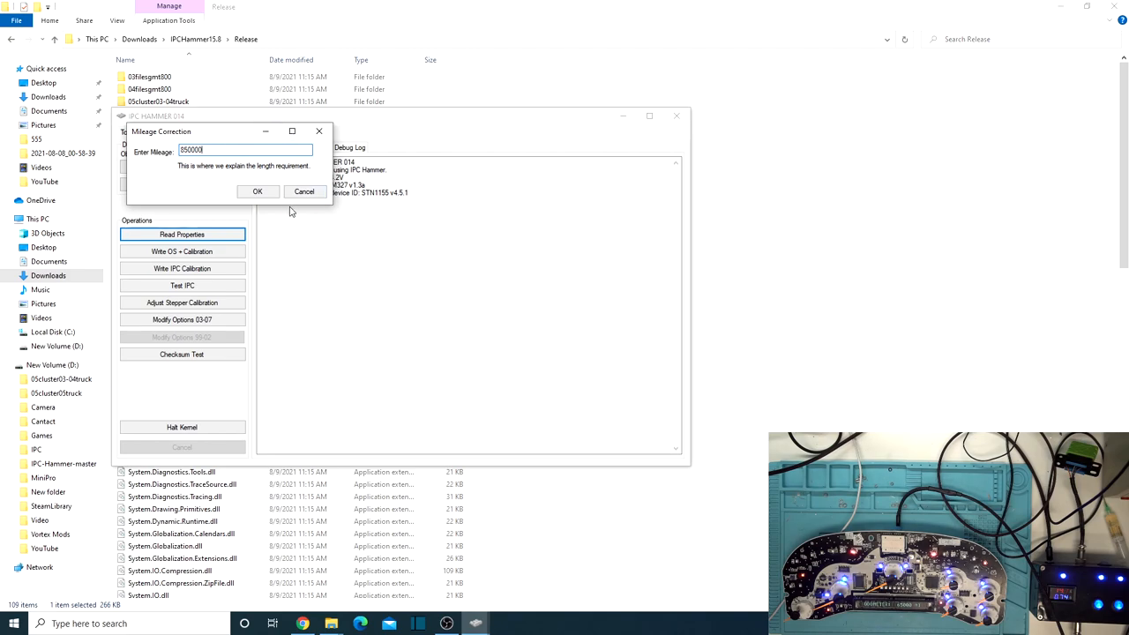
{"action": "left_click", "coordinate": [257, 192]}
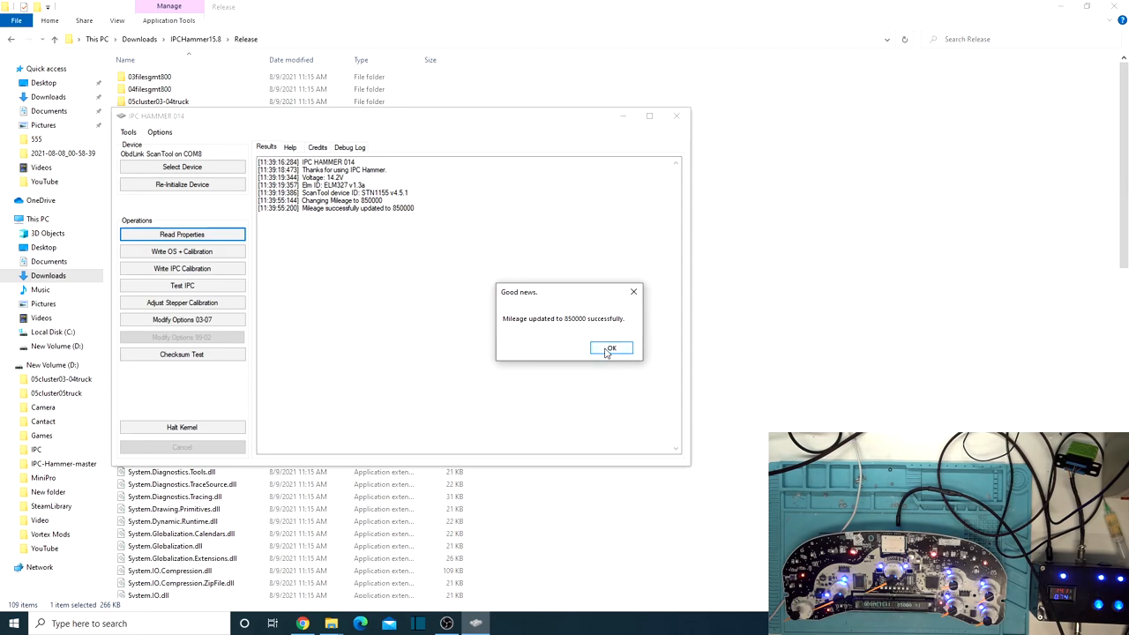
Close the 'Good news' mileage confirmation box with OK.
{"action": "left_click", "coordinate": [610, 348]}
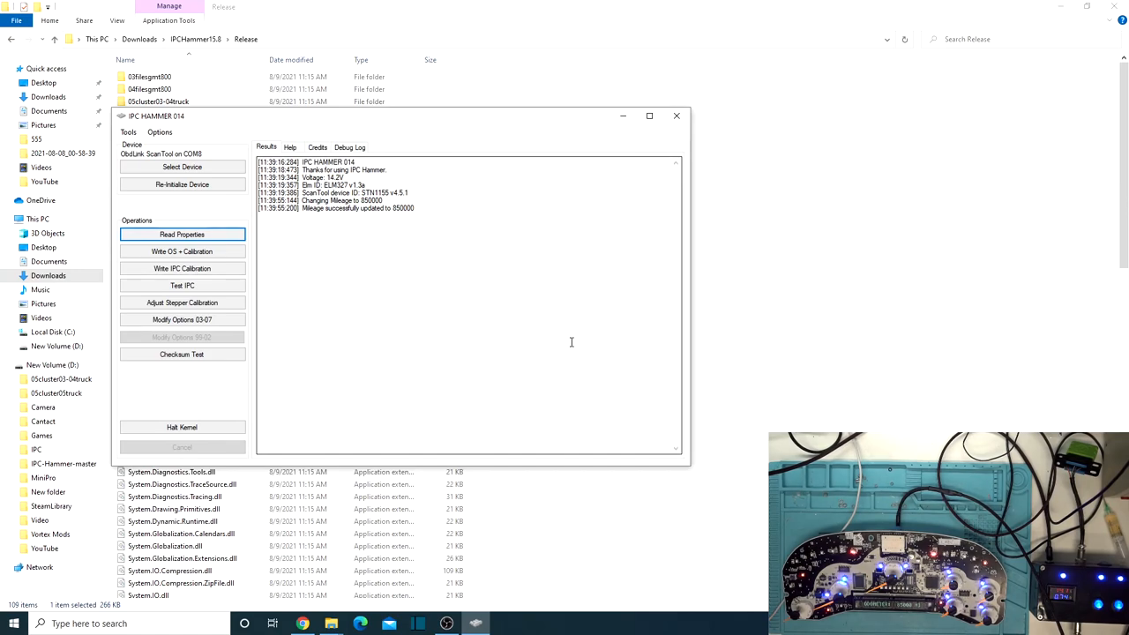
{"action": "mouse_move", "coordinate": [182, 252]}
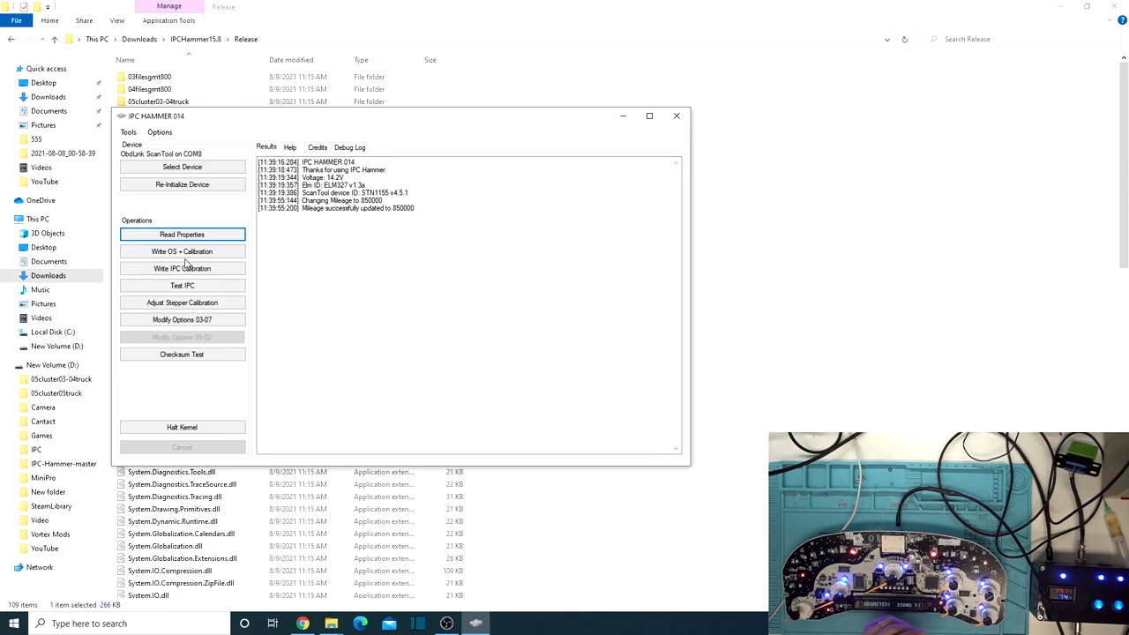
{"action": "mouse_move", "coordinate": [128, 381]}
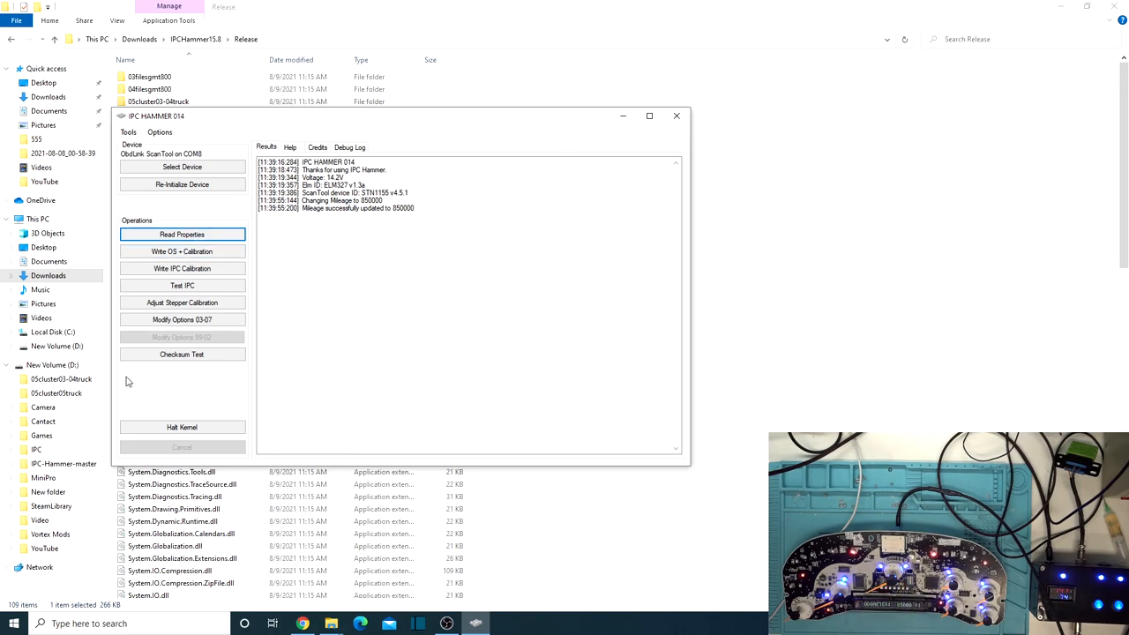
{"action": "mouse_move", "coordinate": [103, 342]}
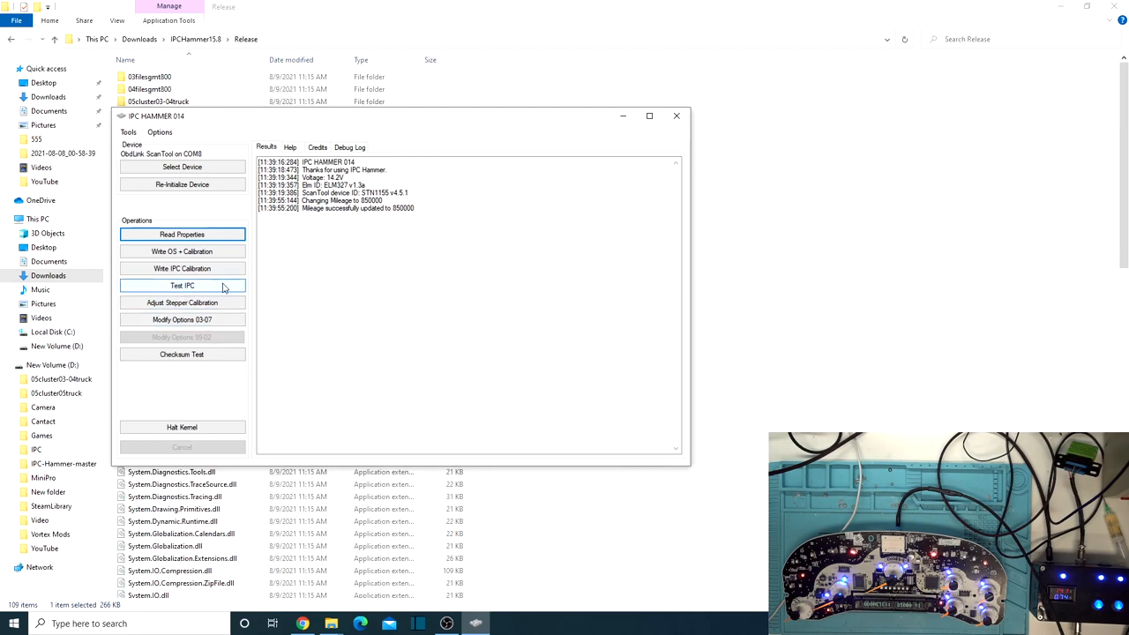
{"action": "mouse_move", "coordinate": [228, 286]}
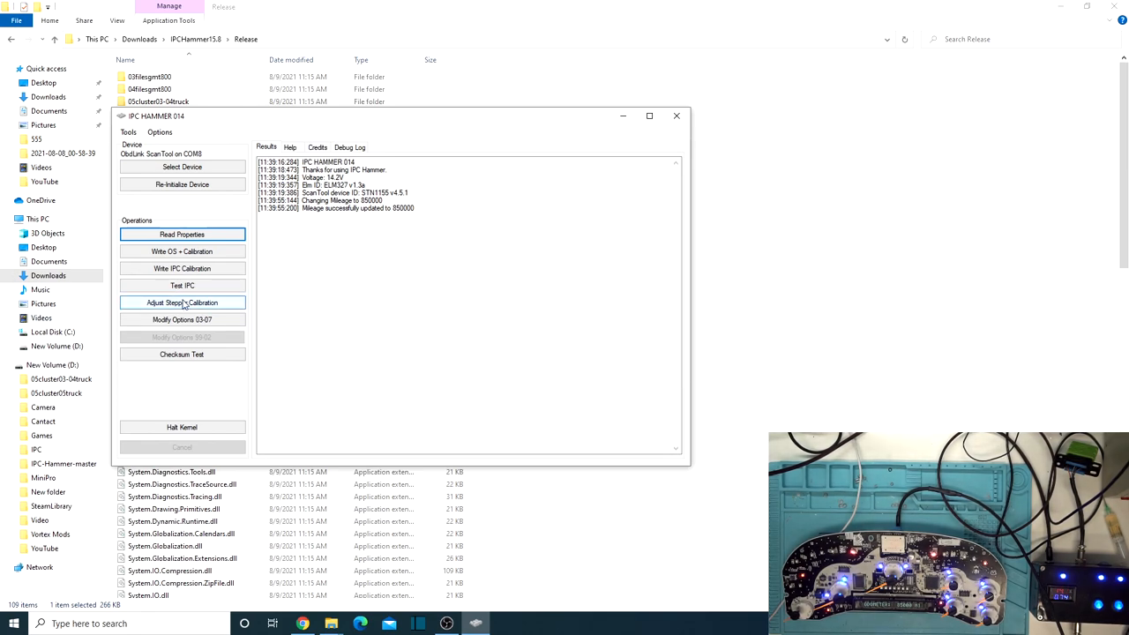
{"action": "left_click", "coordinate": [182, 301]}
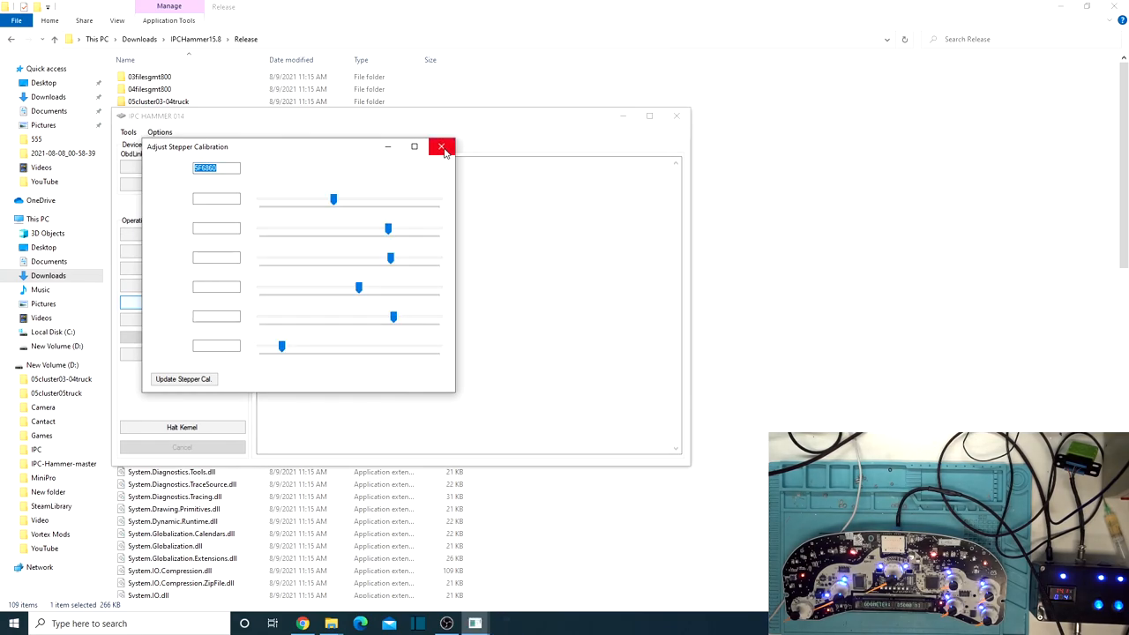
{"action": "left_click", "coordinate": [442, 146]}
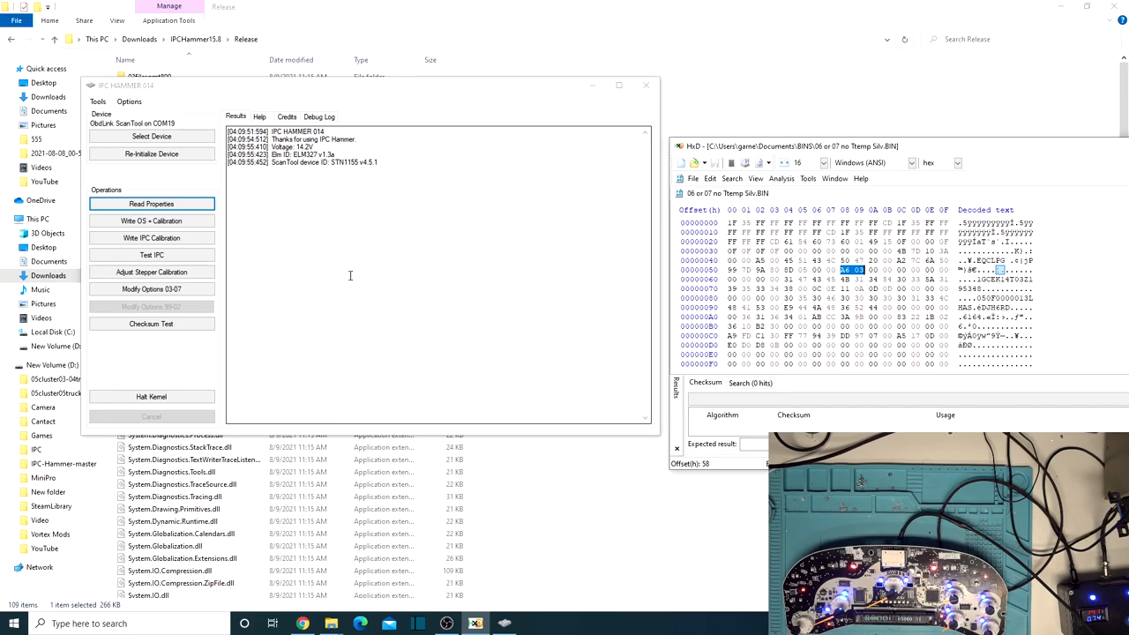
{"action": "mouse_move", "coordinate": [304, 298]}
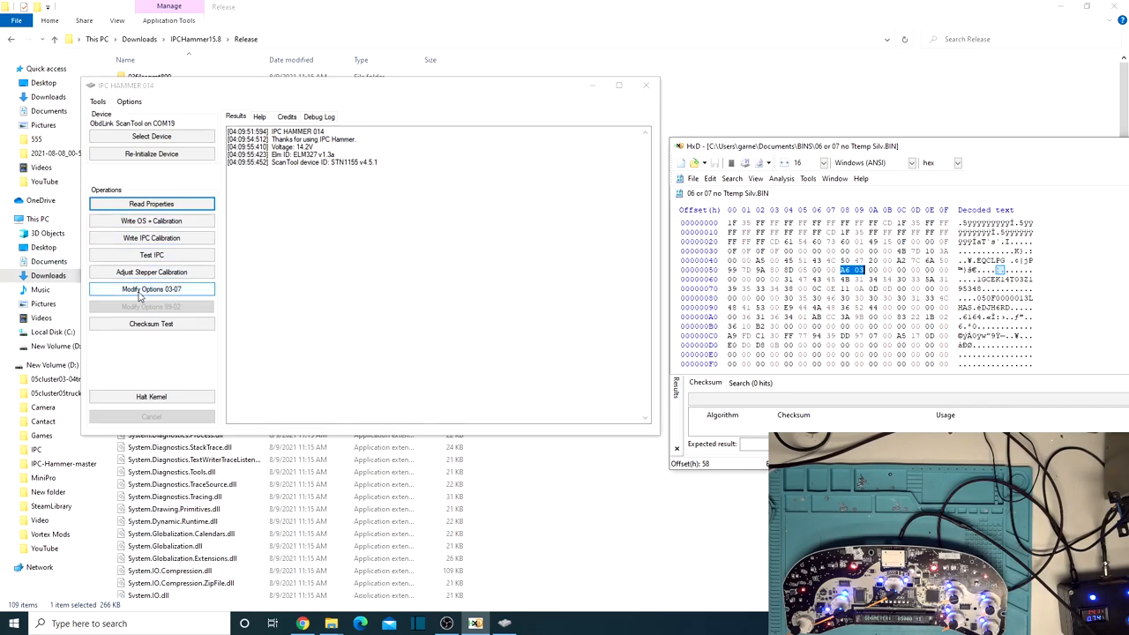
Enter A600 in the Modify Options 03-07 field and apply it.
{"action": "left_click", "coordinate": [150, 289]}
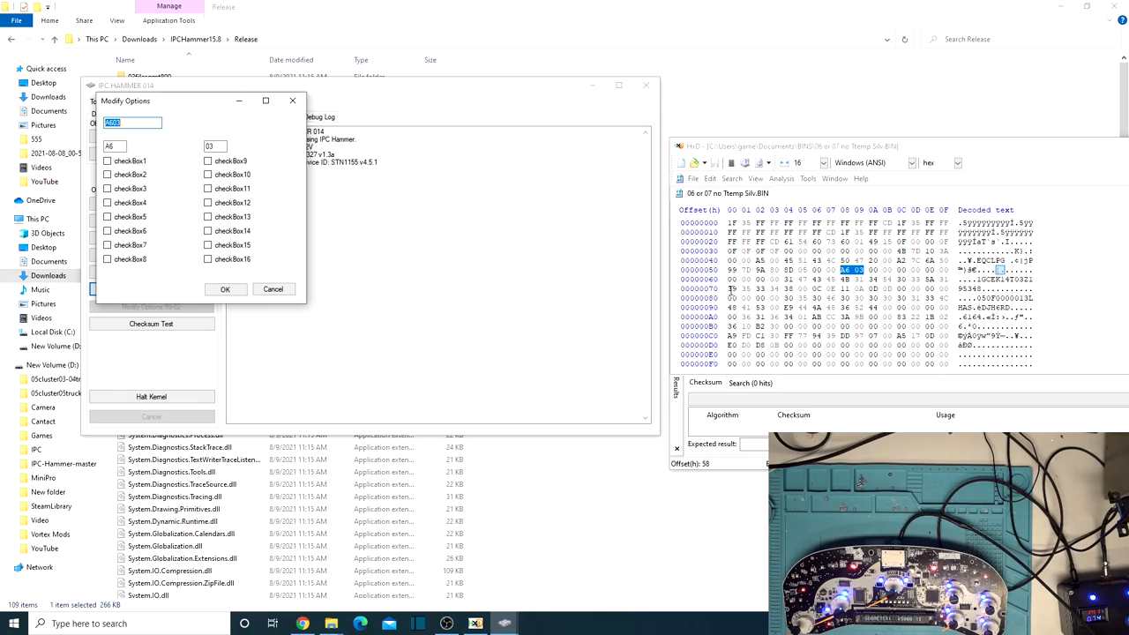
{"action": "mouse_move", "coordinate": [834, 178]}
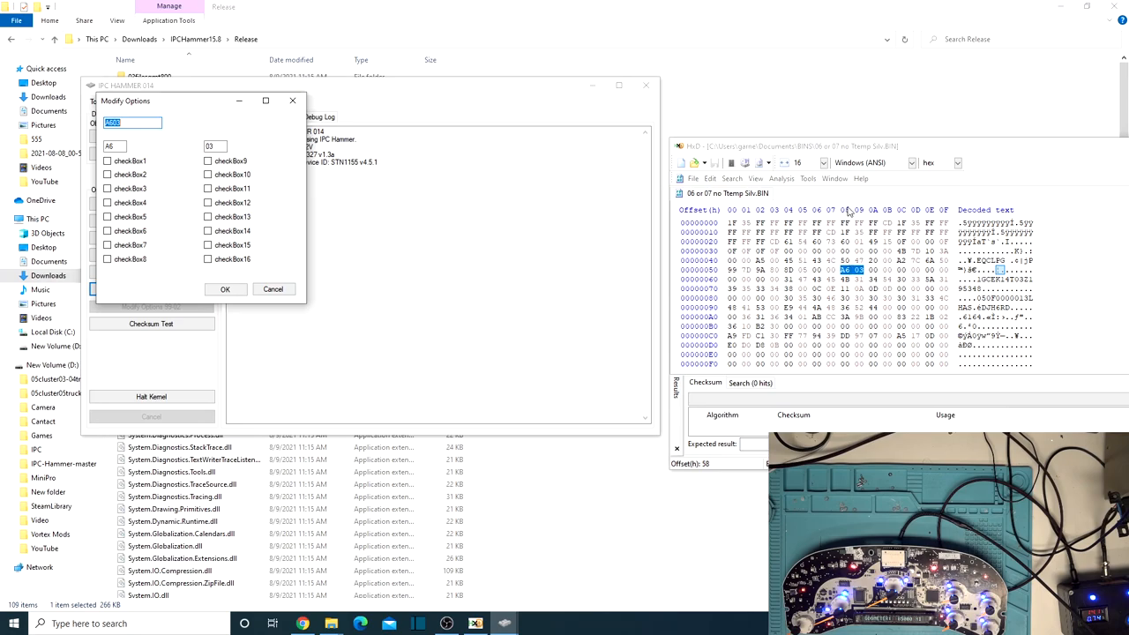
{"action": "mouse_move", "coordinate": [849, 211]}
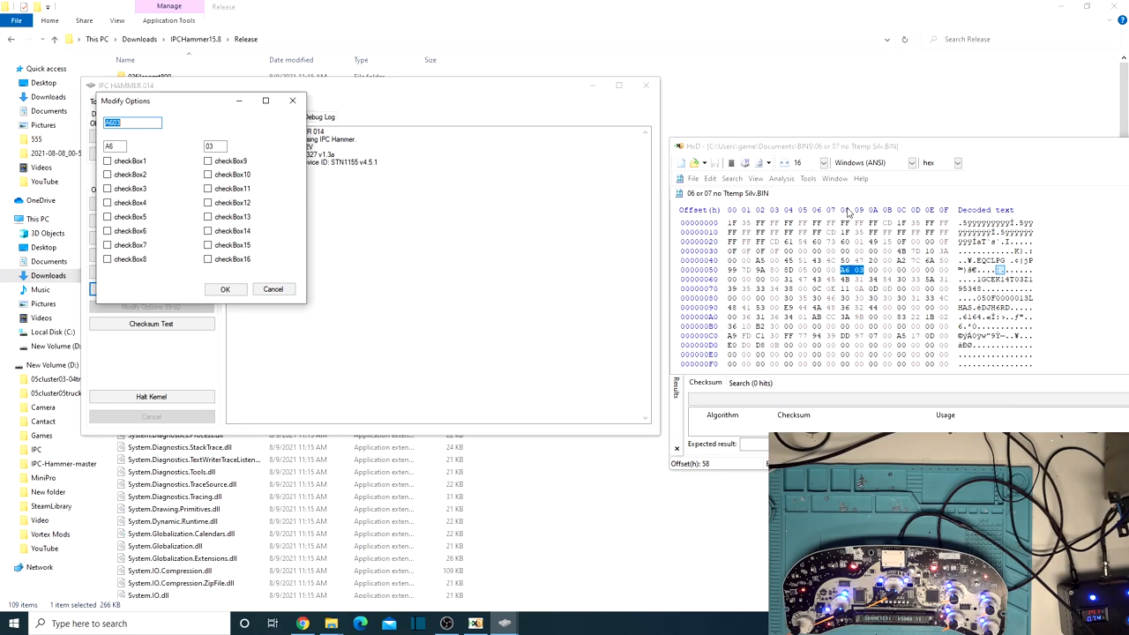
{"action": "mouse_move", "coordinate": [844, 212]}
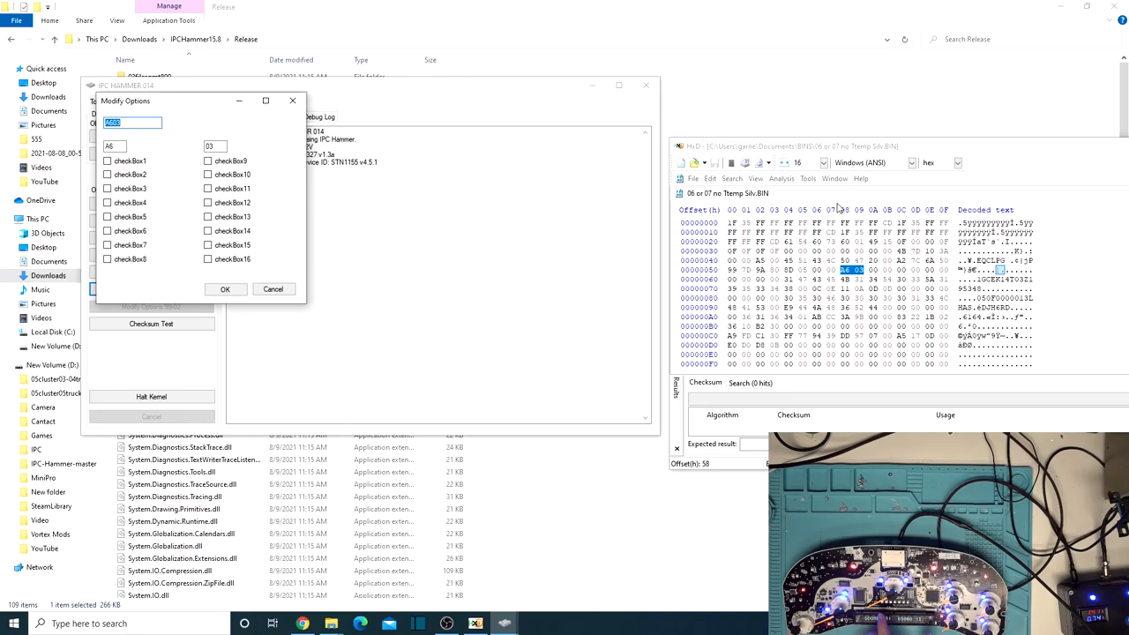
{"action": "mouse_move", "coordinate": [832, 203]}
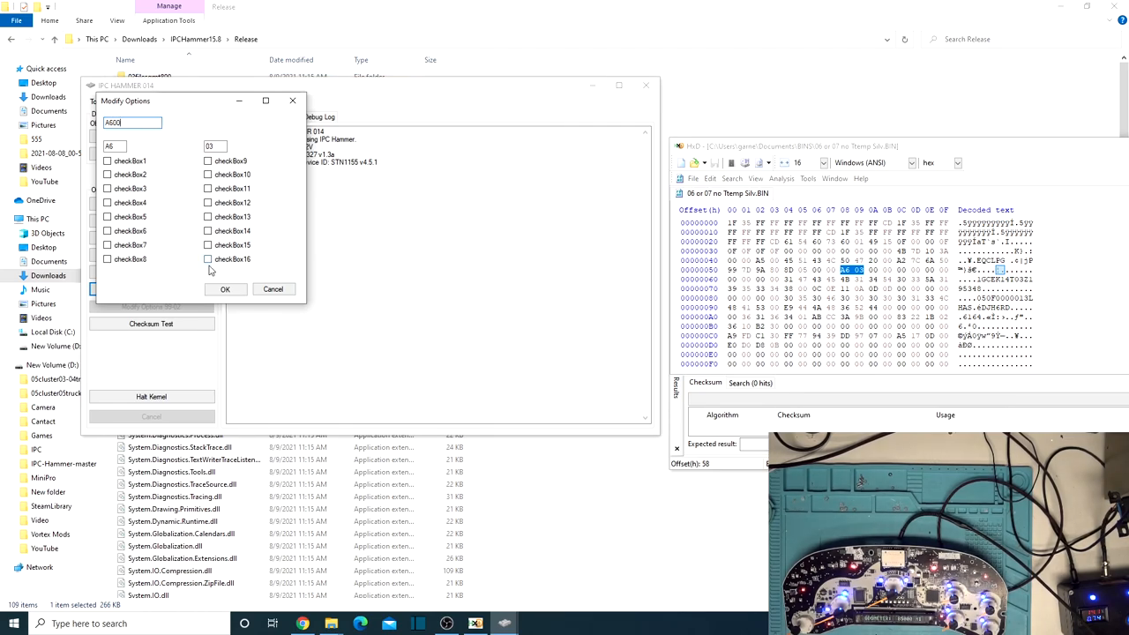
{"action": "left_click", "coordinate": [225, 289]}
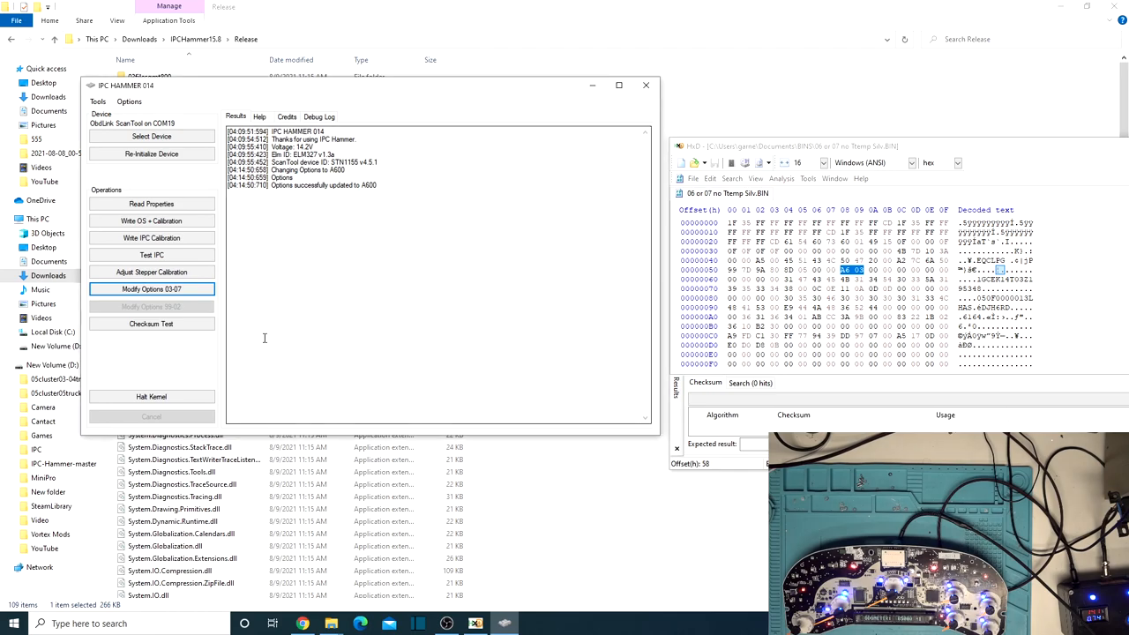
{"action": "left_click", "coordinate": [150, 255]}
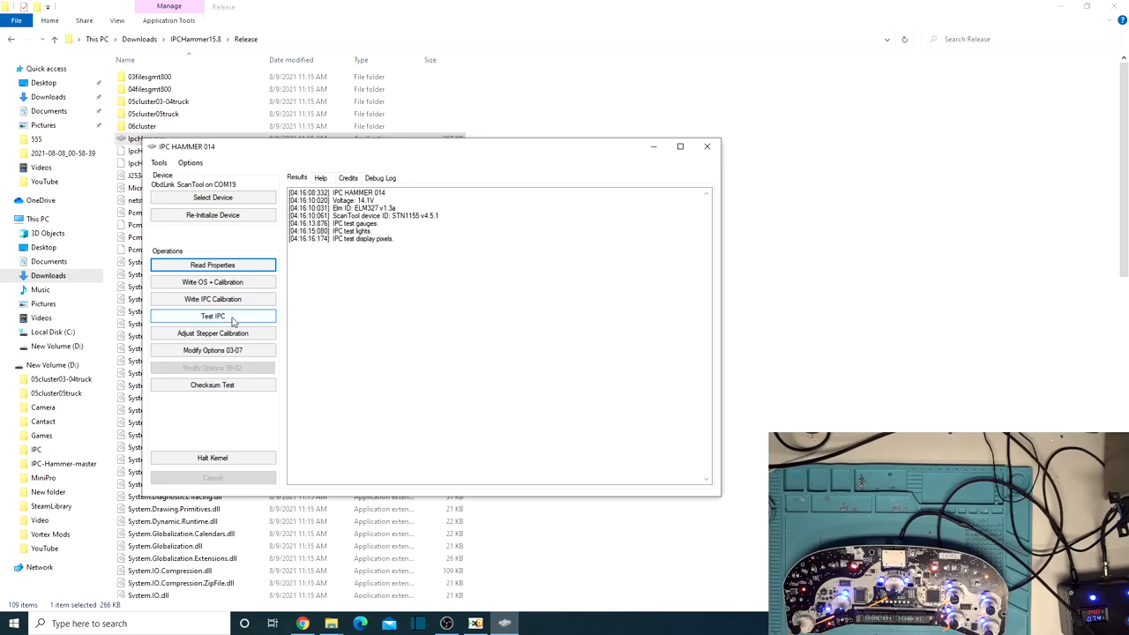
Run Test IPC a second time to cycle the gauges, lights and display pixels.
{"action": "left_click", "coordinate": [213, 316]}
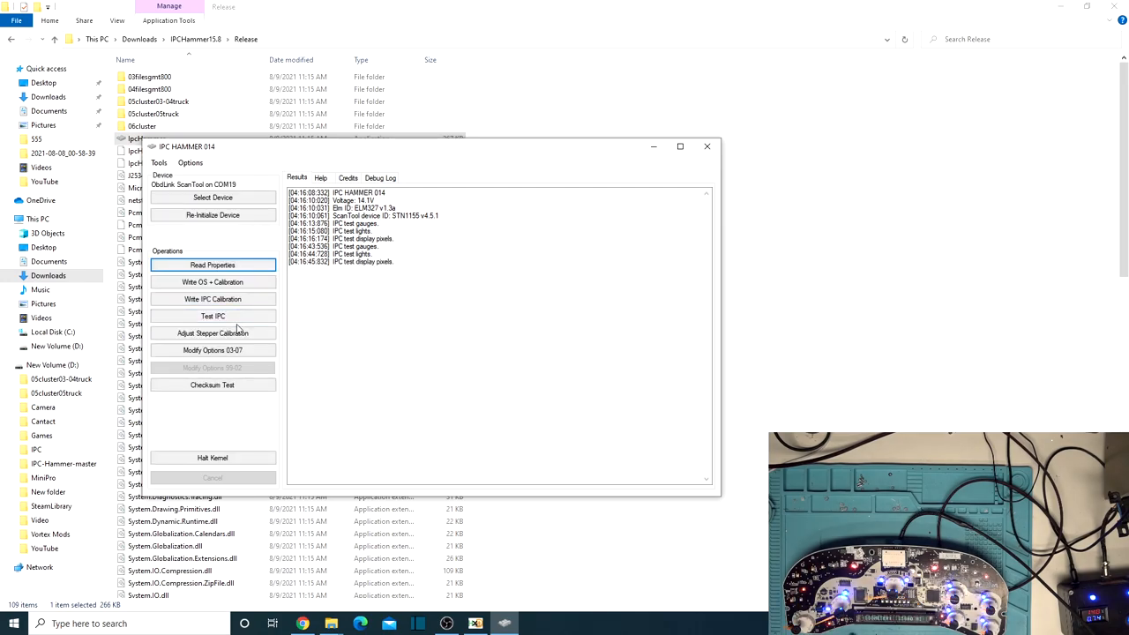
{"action": "left_click", "coordinate": [212, 315]}
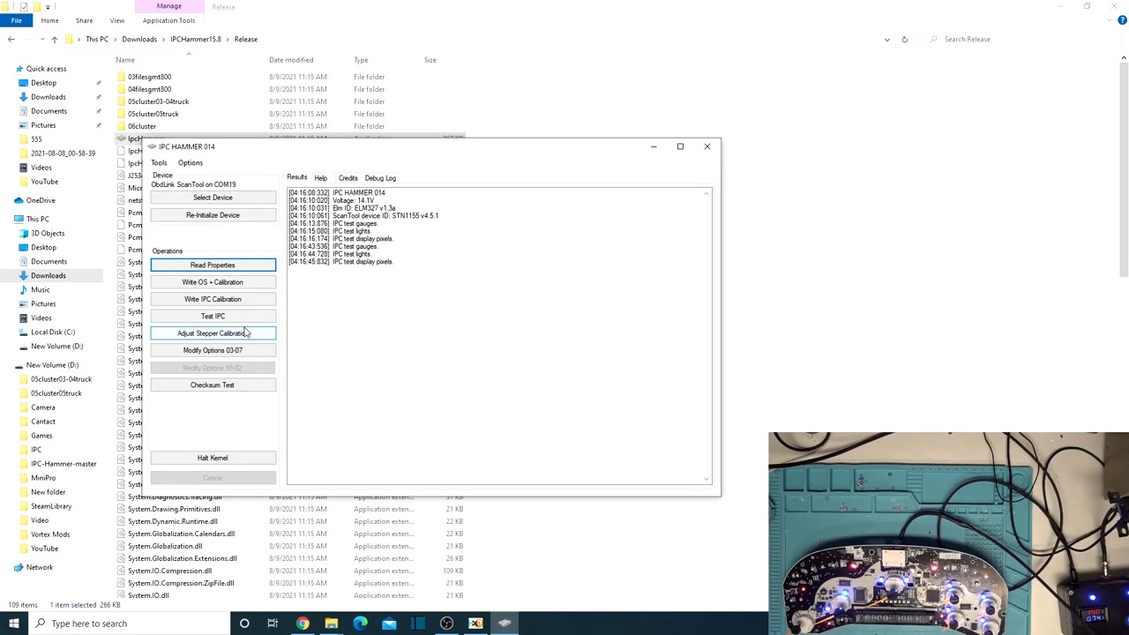
Check and close the Options menu, then open Select Device showing OBDLink on COM19.
{"action": "left_click", "coordinate": [190, 163]}
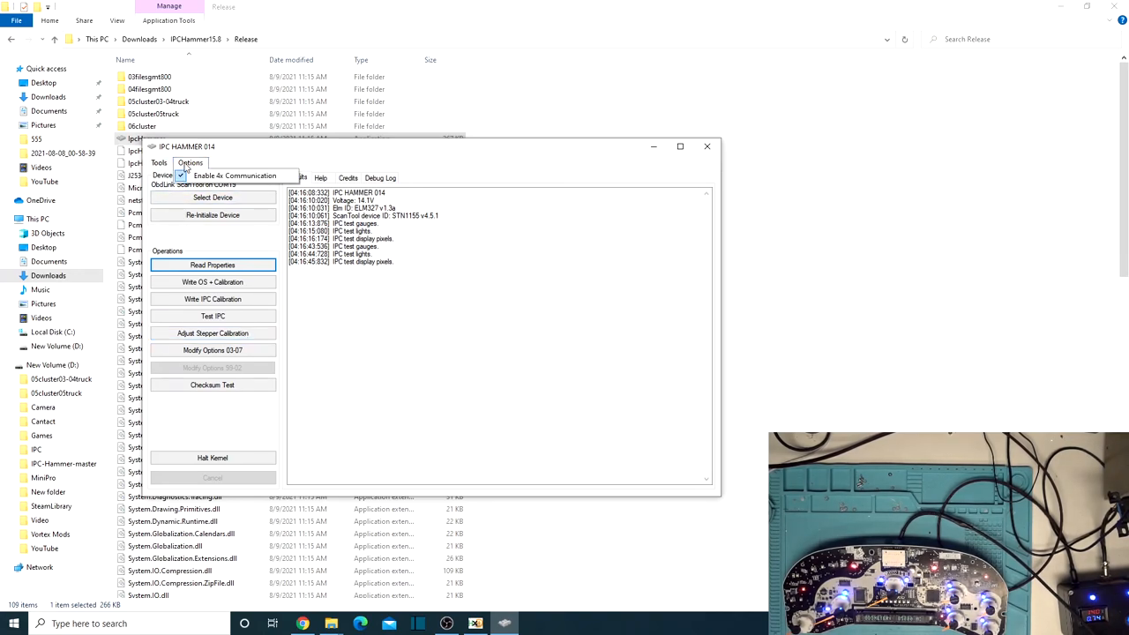
{"action": "left_click", "coordinate": [159, 162]}
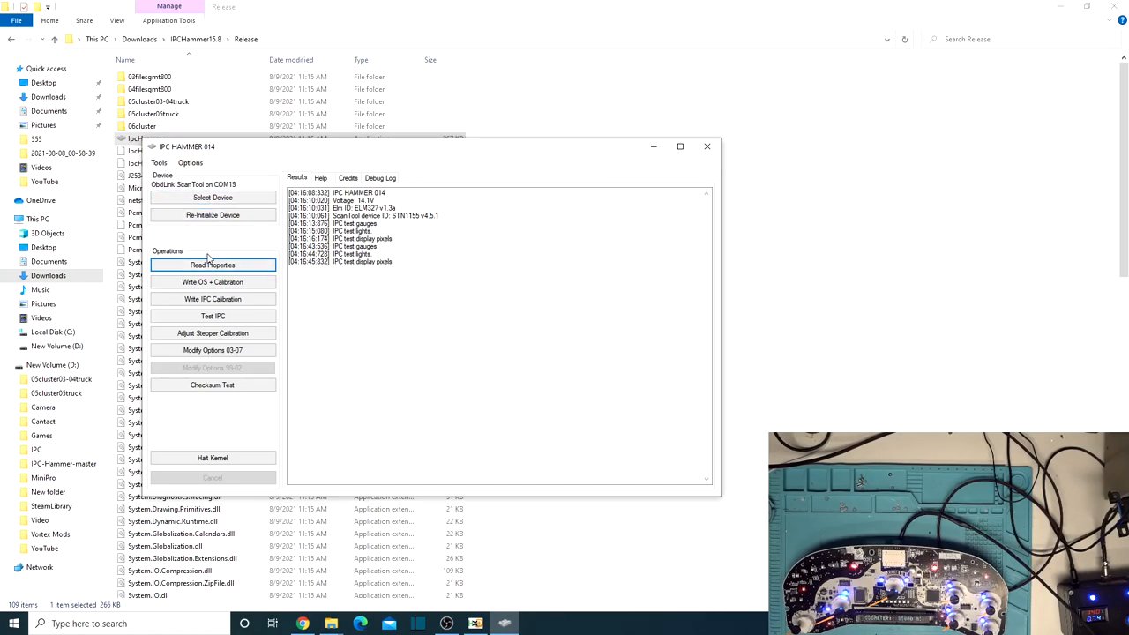
{"action": "left_click", "coordinate": [212, 196]}
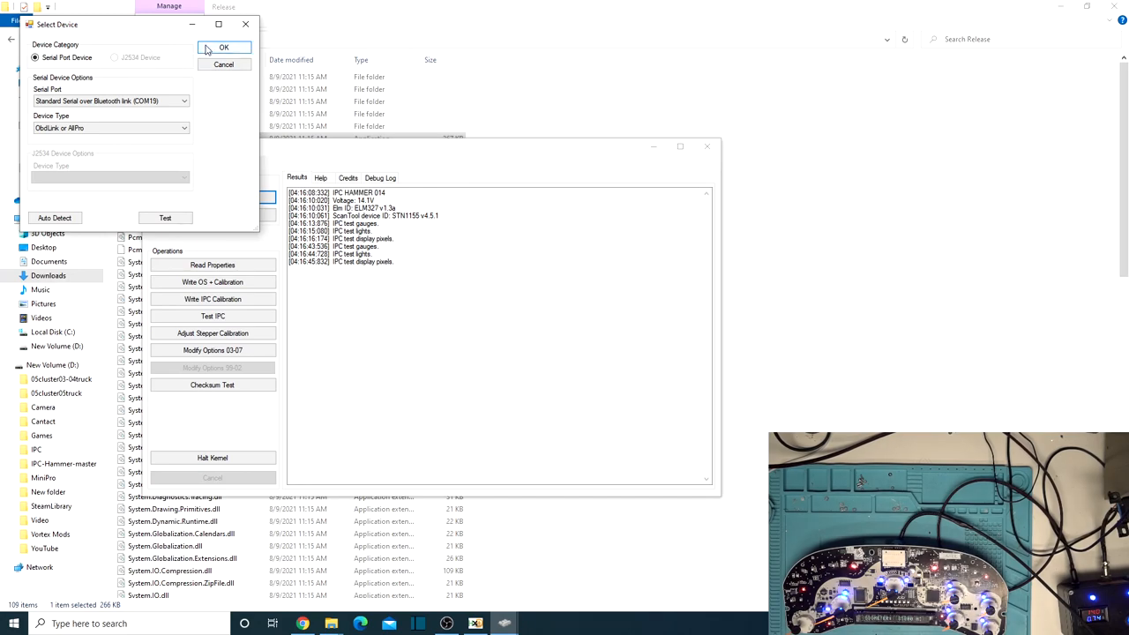
Accept the Select Device dialog, keeping OBDLink over Bluetooth serial on COM19.
{"action": "left_click", "coordinate": [223, 47]}
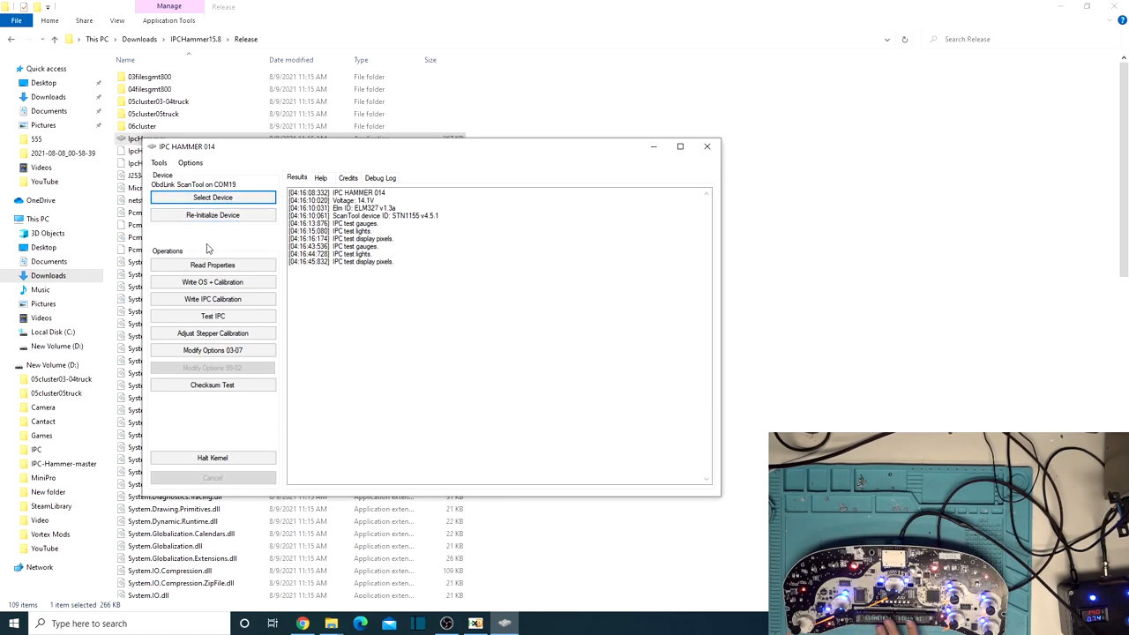
{"action": "mouse_move", "coordinate": [212, 281]}
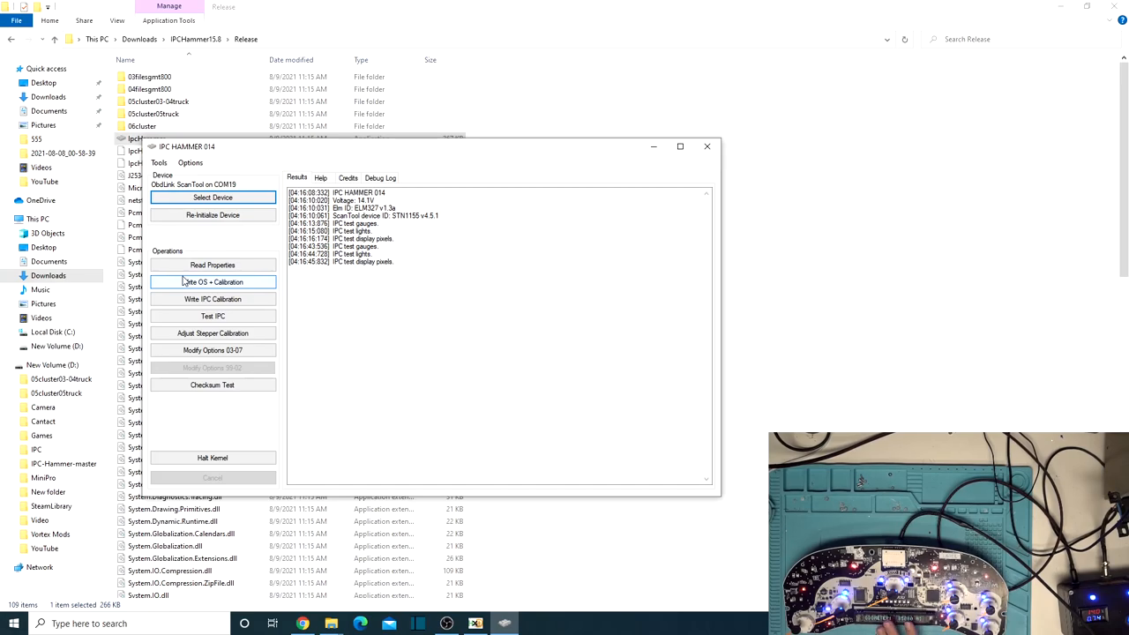